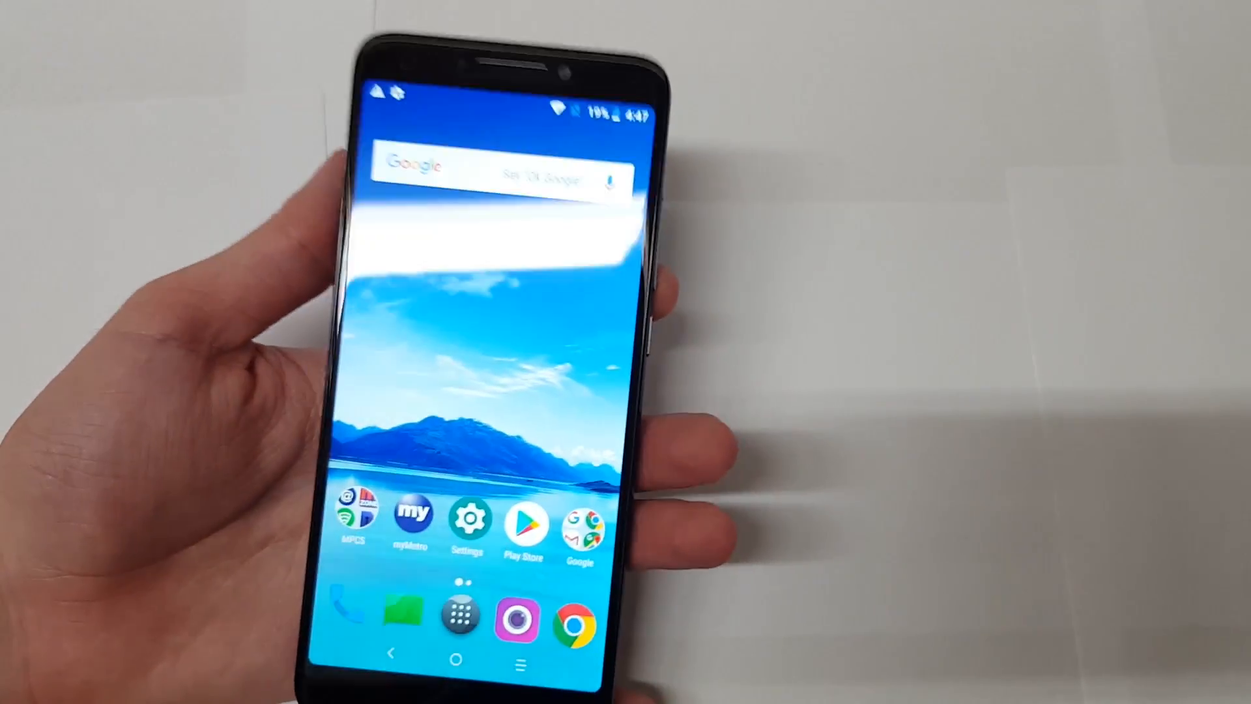
click(456, 616)
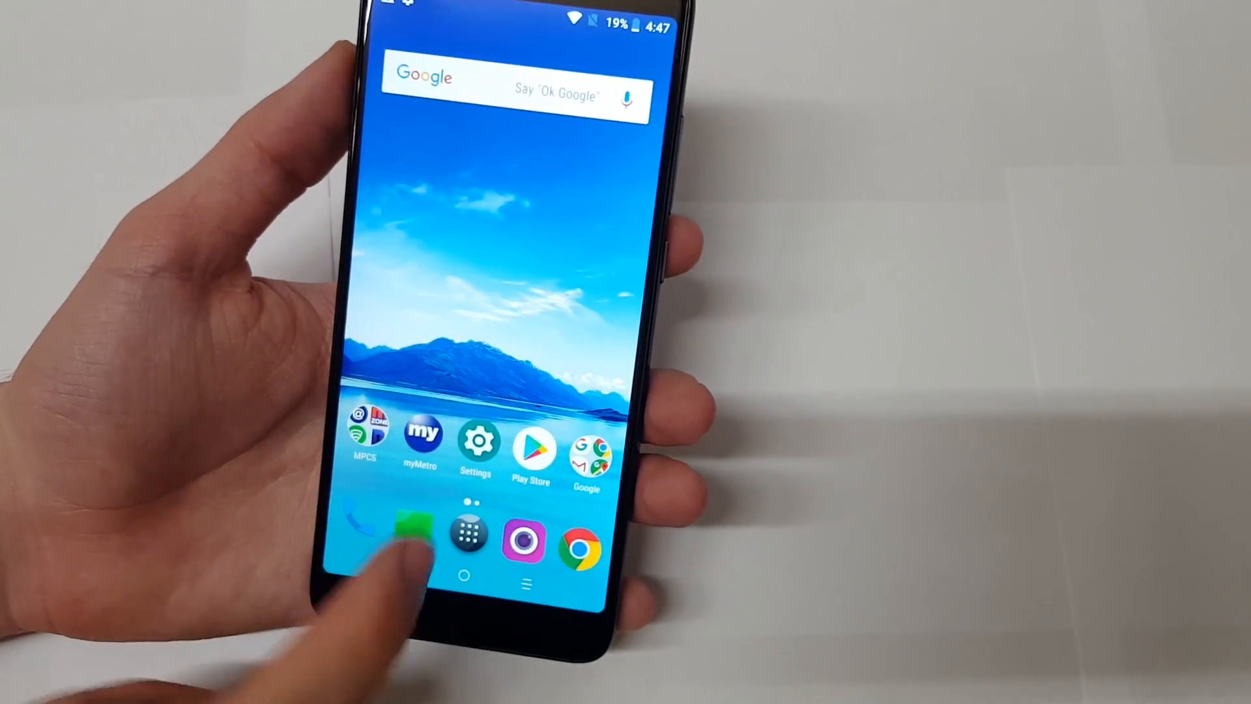
click(469, 530)
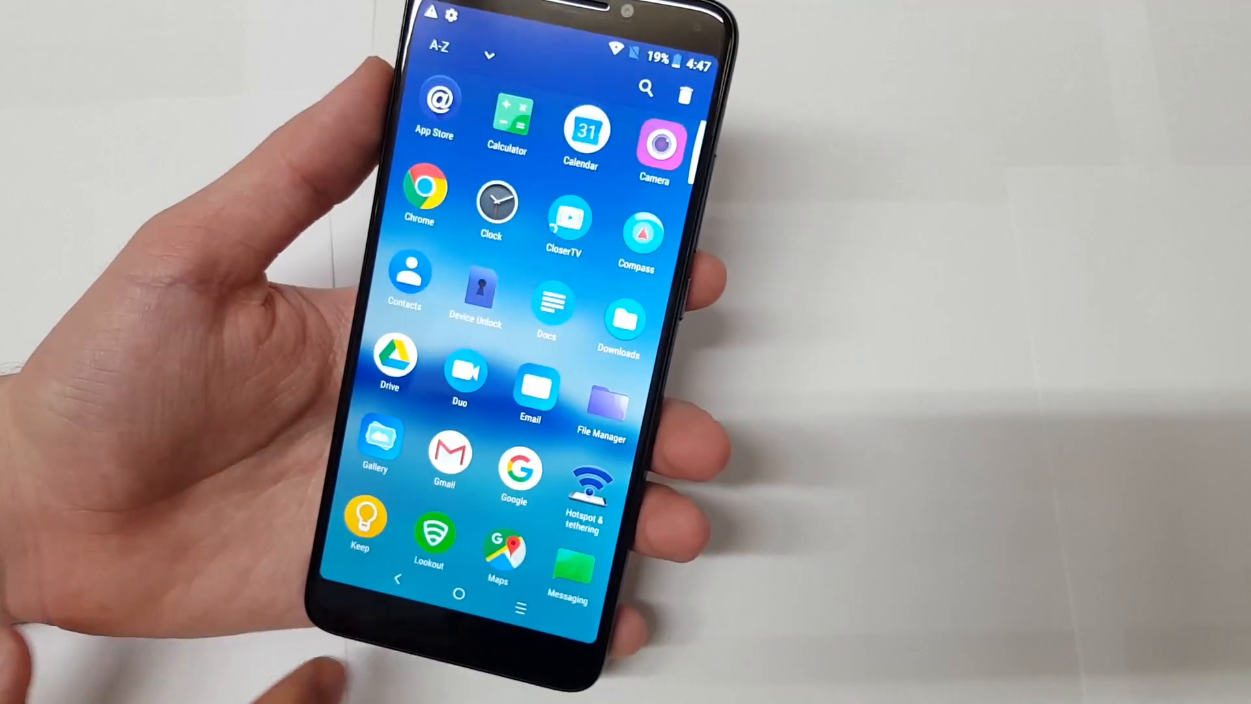
click(459, 593)
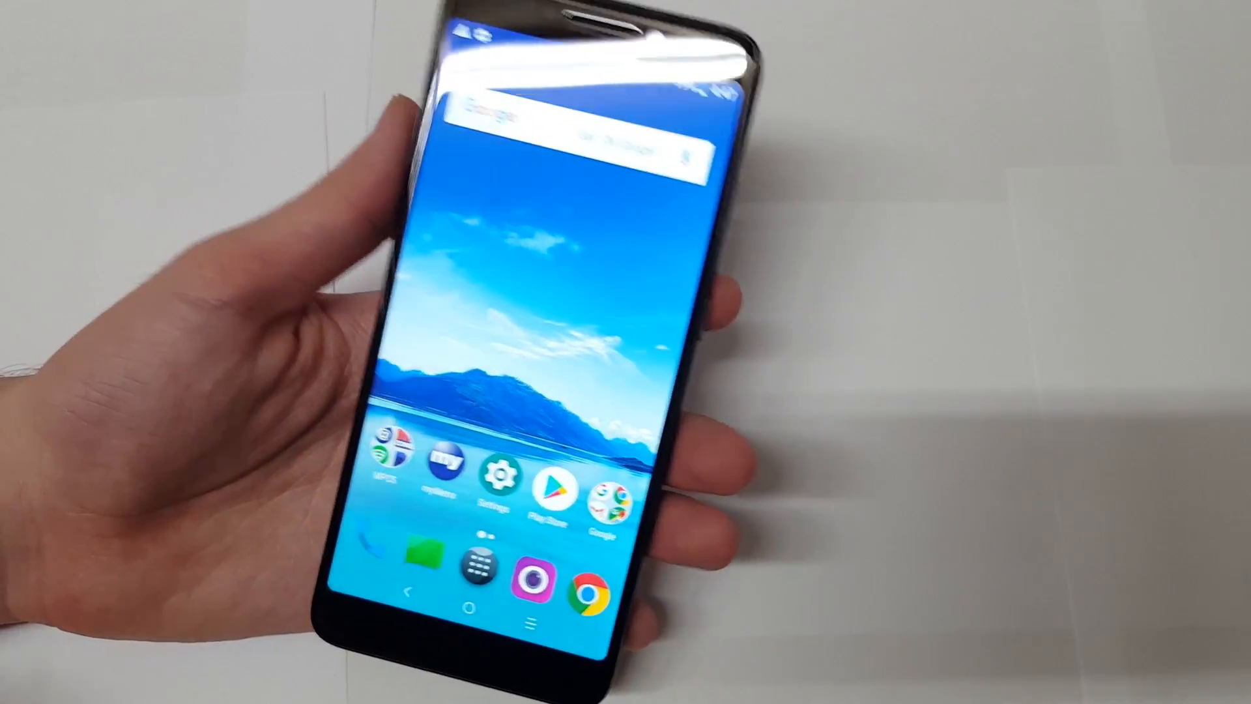